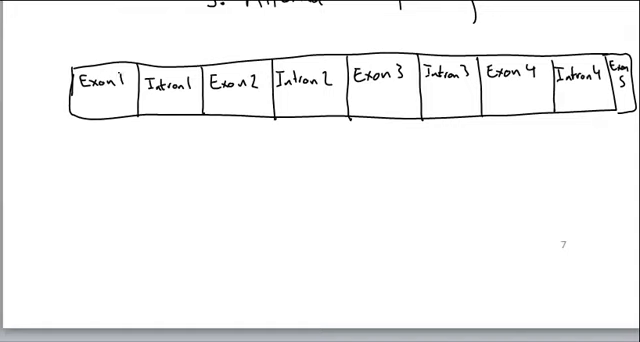
Draw an arrow down from Exon 1 and handwrite 'are coding nucleotides'.
drag(85, 110, 100, 127)
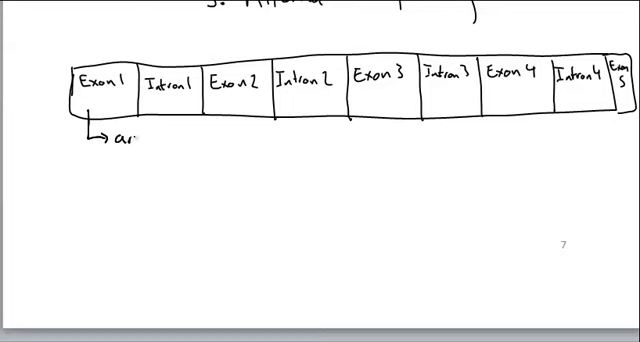
text(re coding)
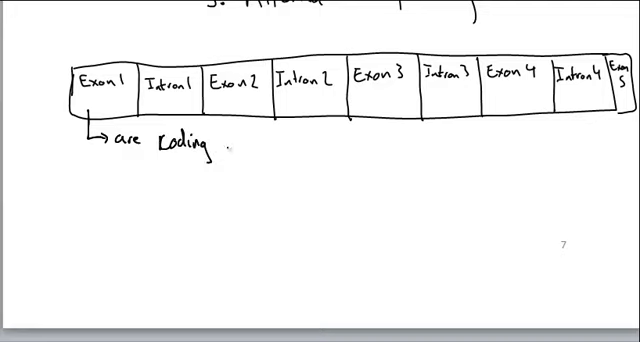
text(nucleoti)
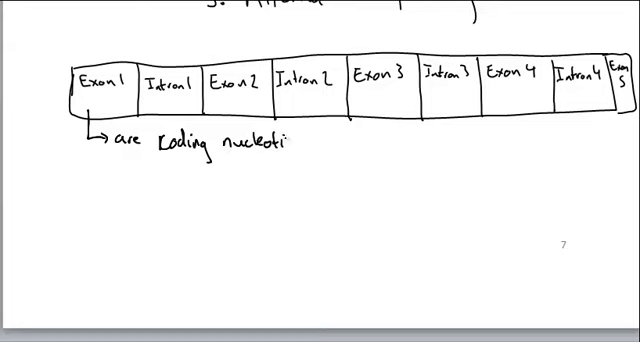
Continue the note with '= blueprint for protein… exit'.
text(des =)
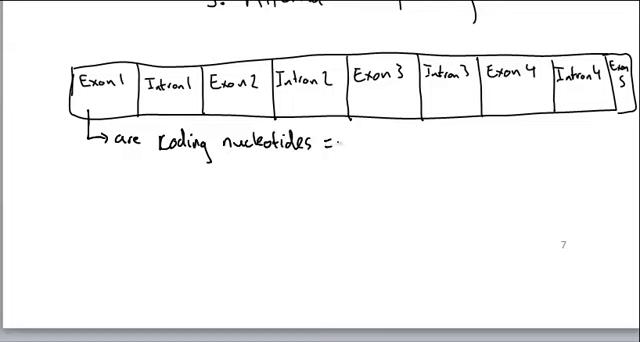
text(blueprint for)
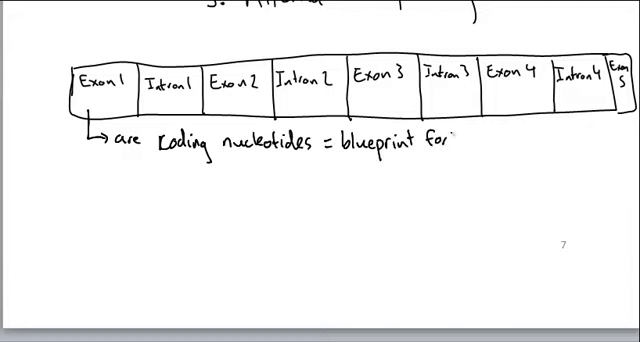
text(pro)
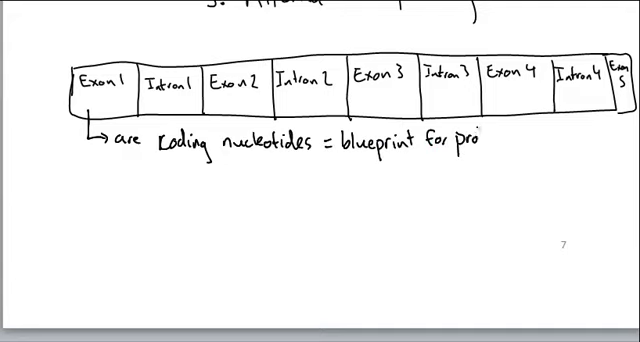
text(tein....)
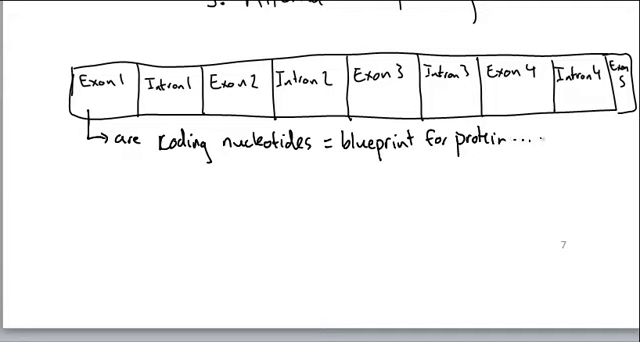
text(exit)
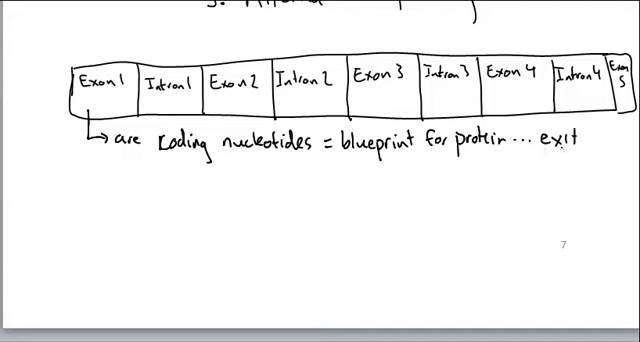
mouse_move(600, 144)
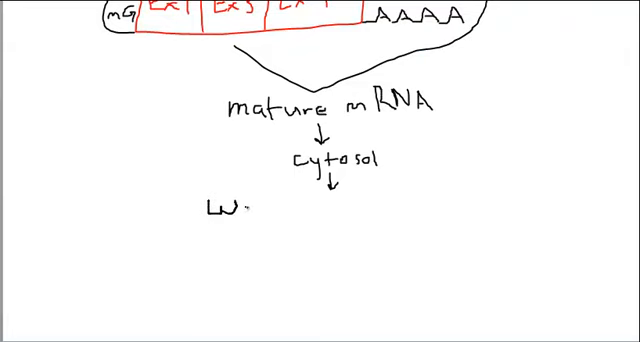
Handwrite 'Working blueprint' beneath cytosol, then begin the next line with 'to b'.
text(or)
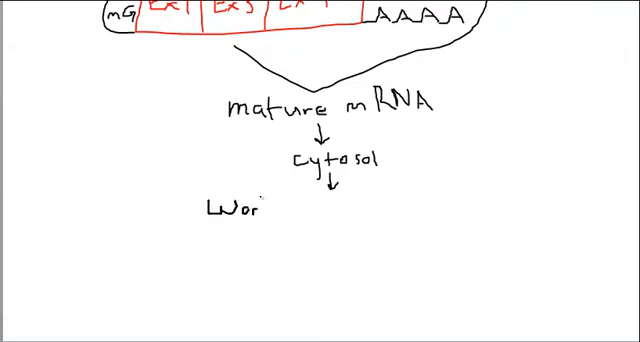
text(ki)
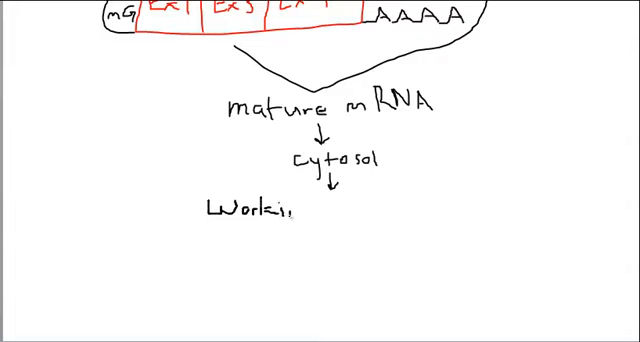
text(ng)
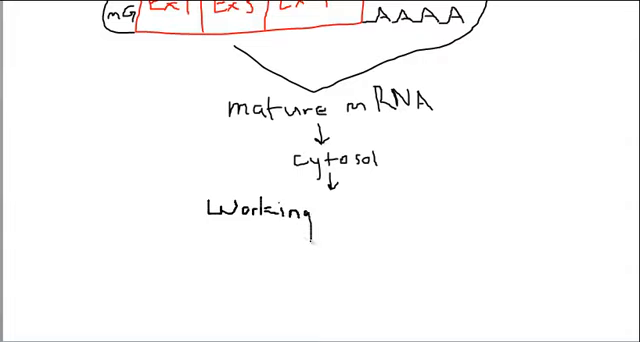
text(I)
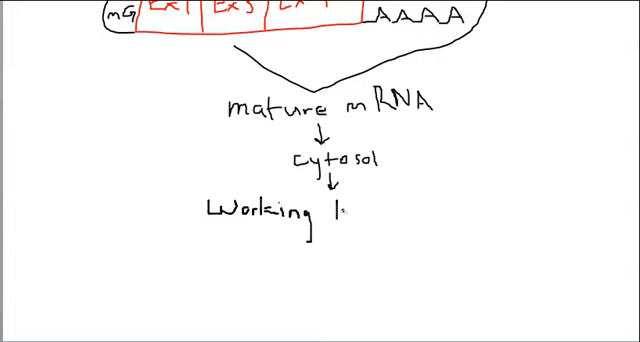
text(b)
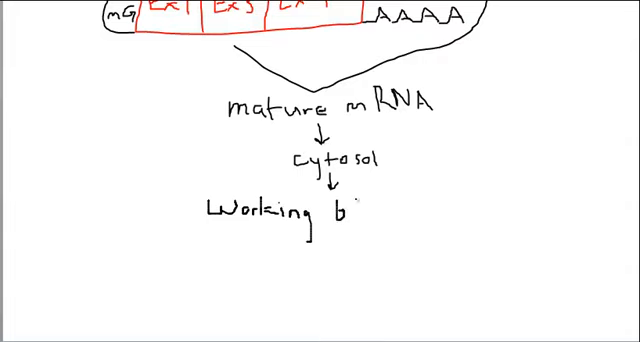
text(/u)
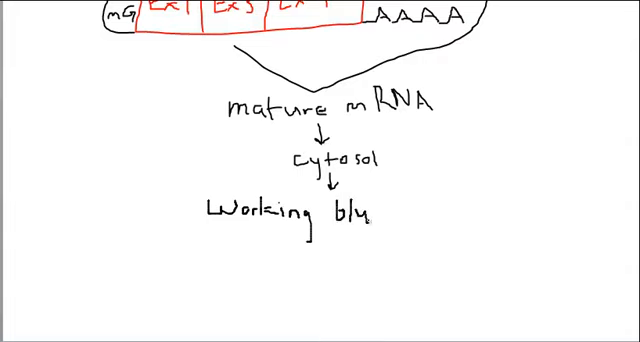
text(eprin)
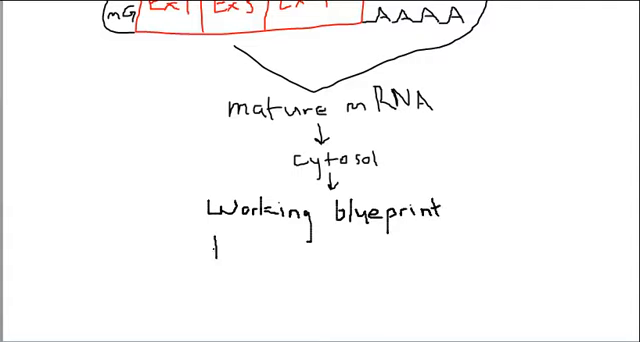
text(to b)
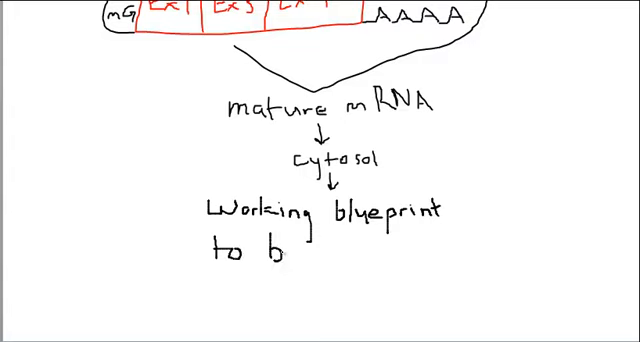